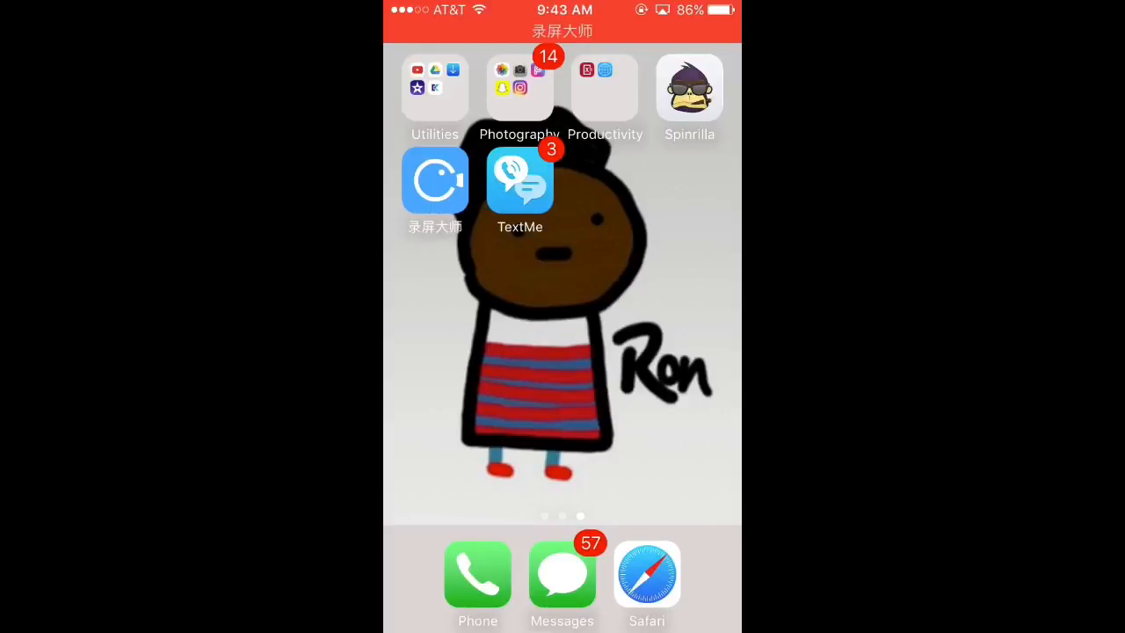
- Open Safari on the pgyer.com 录屏大师 download page (version 1.0.2, build 14)
left_click(434, 180)
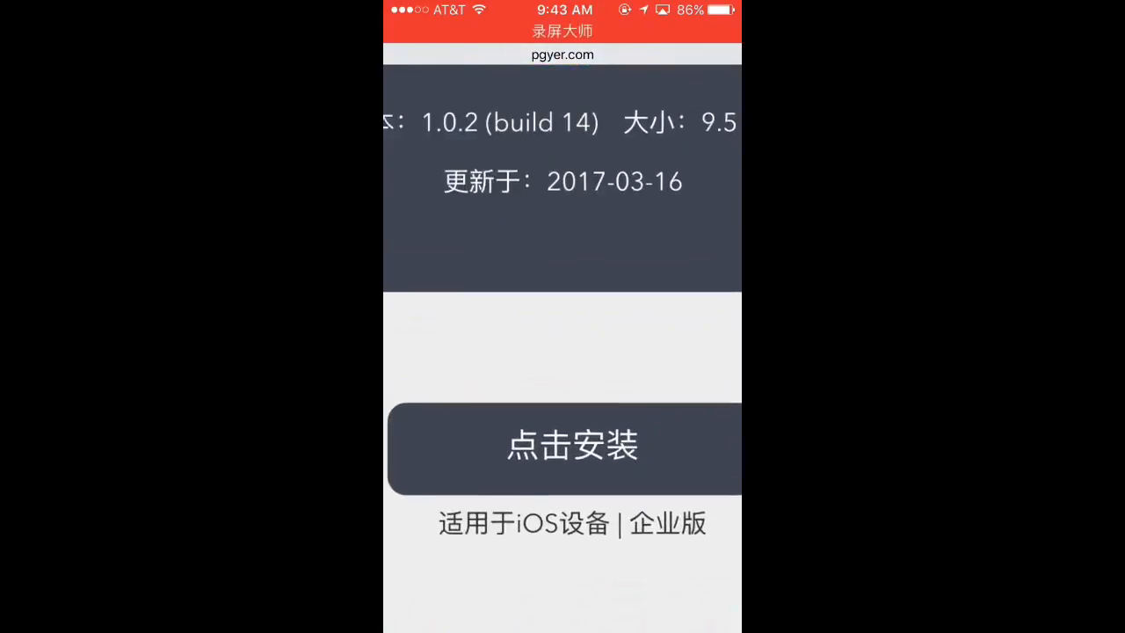
- Request the 录屏大师 install from pgyer.com and confirm Install
left_click(571, 448)
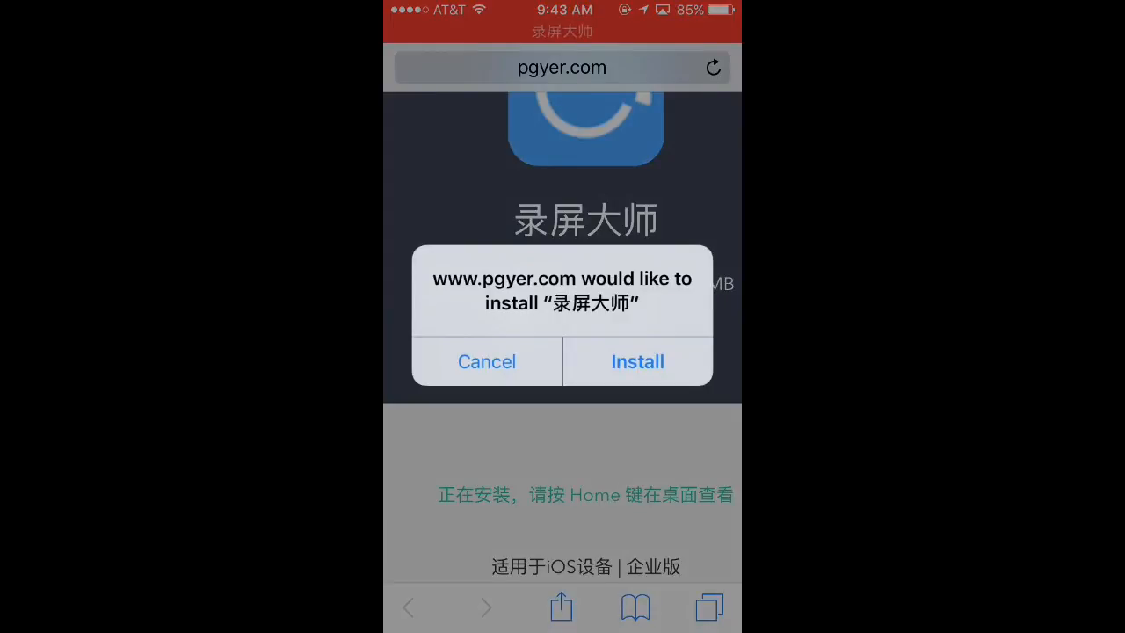
left_click(637, 361)
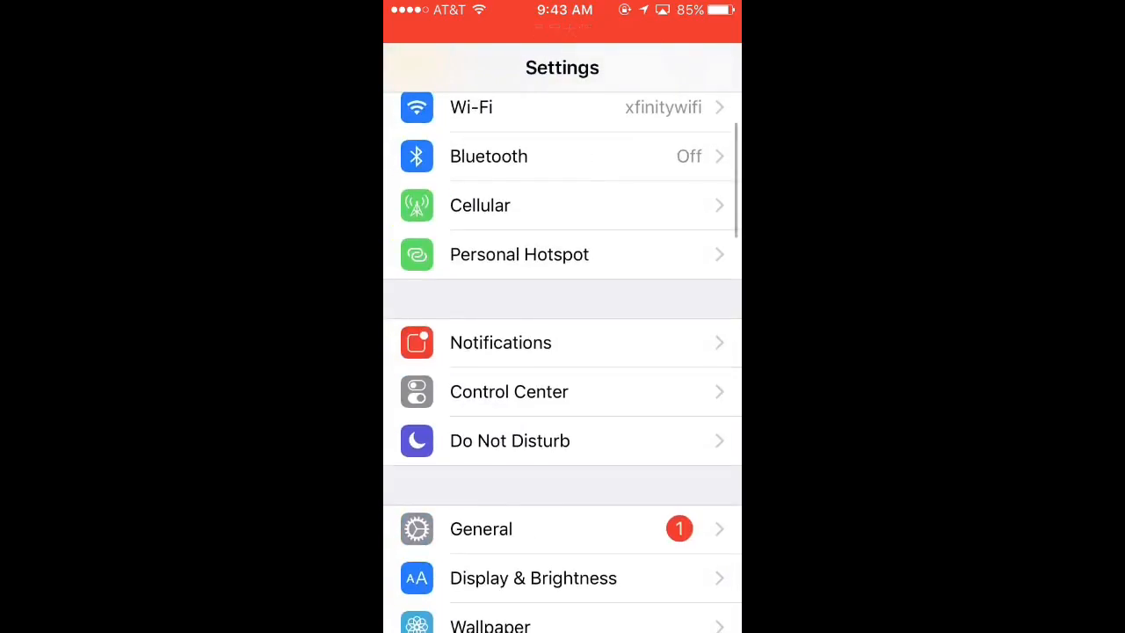
- Trust the enterprise developer under General device management, then launch 录屏大师
left_click(480, 528)
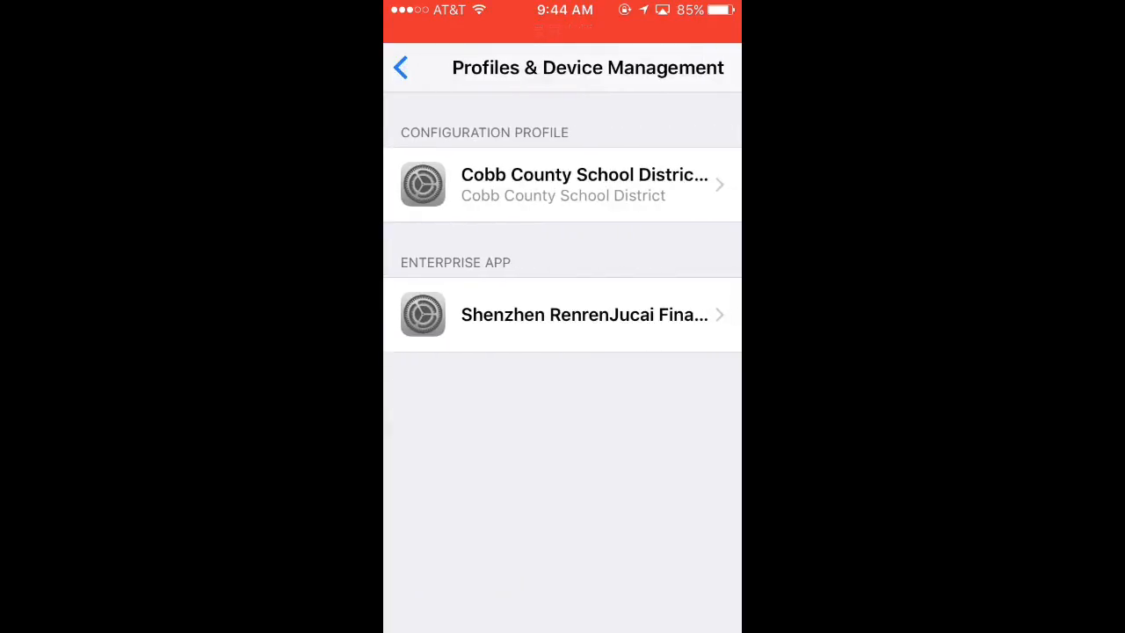
left_click(562, 315)
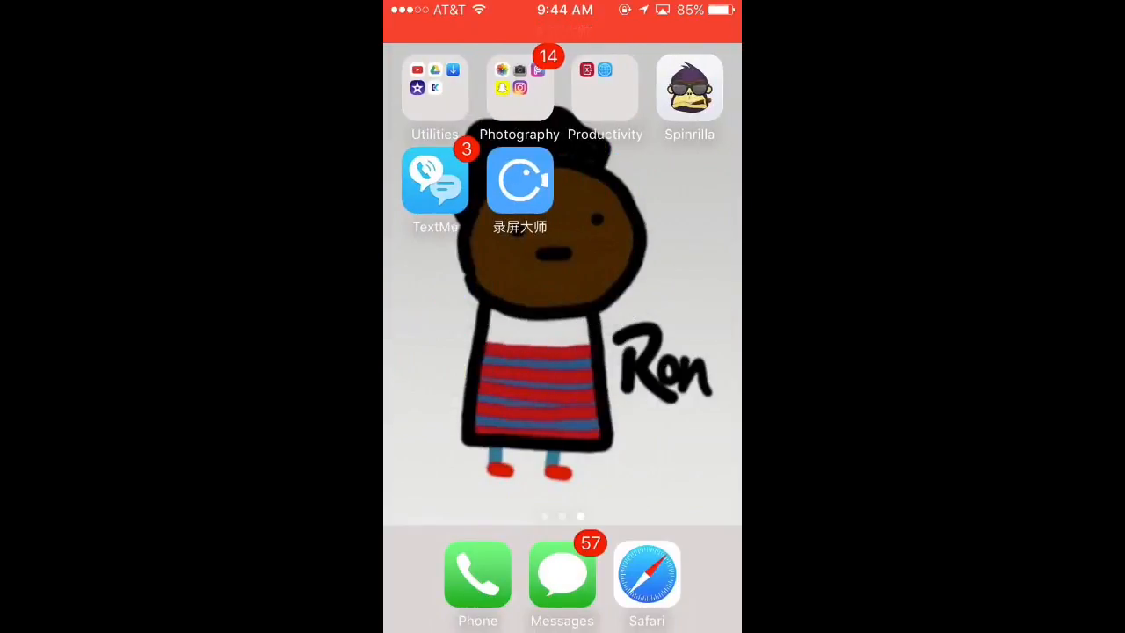
left_click(520, 181)
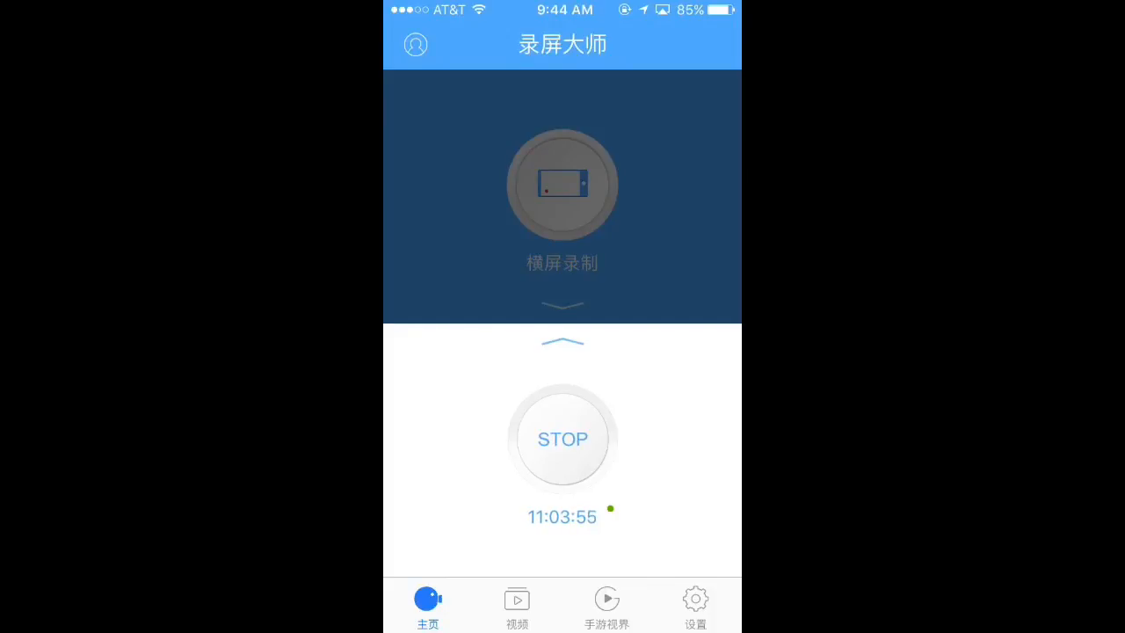
- Record the screen in 竖屏录制 mode, then view the three recordings under 视频
left_click(562, 439)
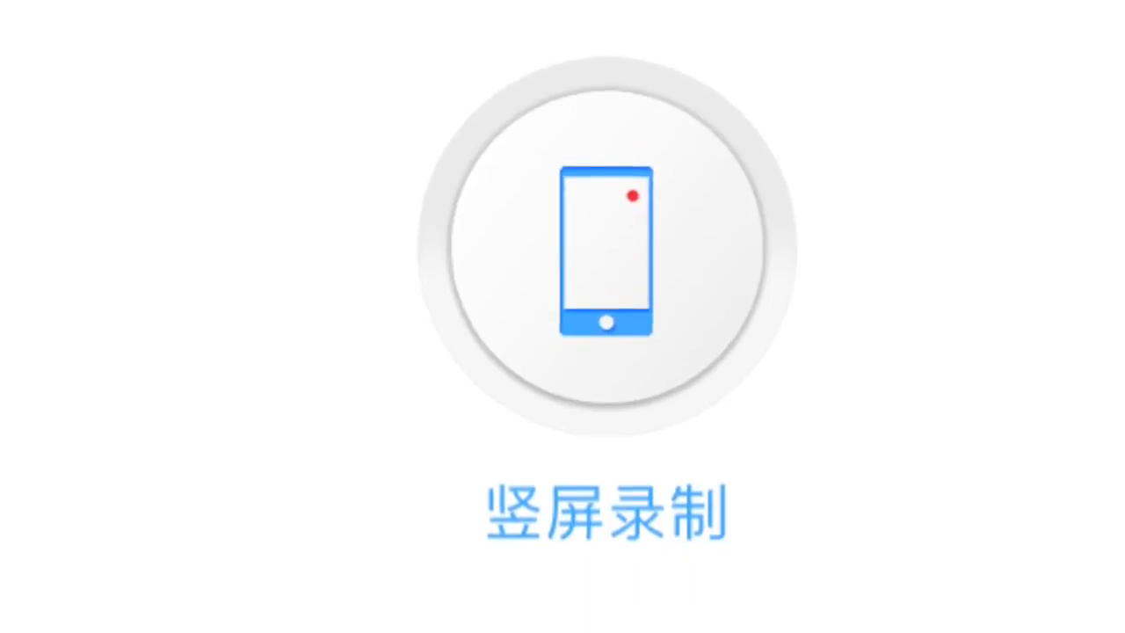
left_click(605, 253)
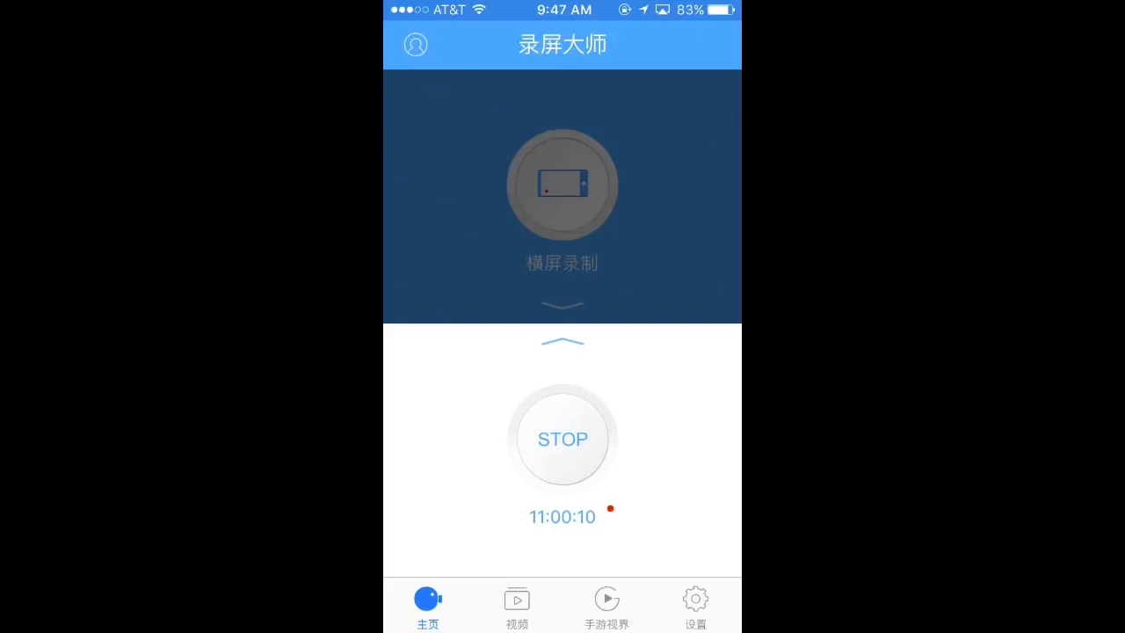
left_click(517, 604)
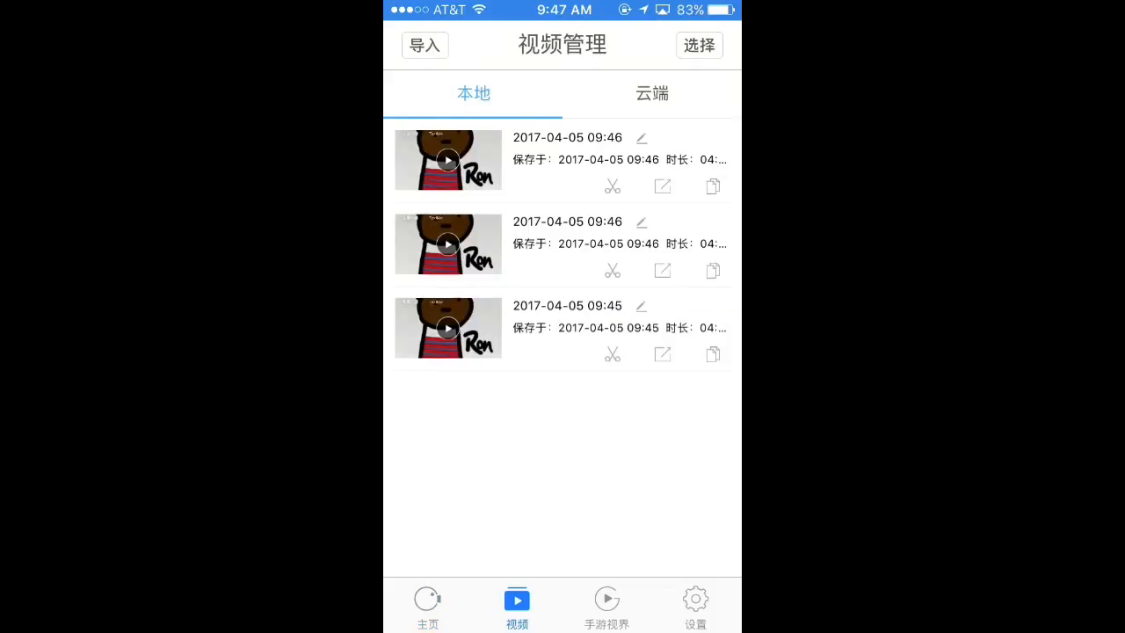
- Select the first 09:46 recording and save it with 保存到相册
left_click(699, 45)
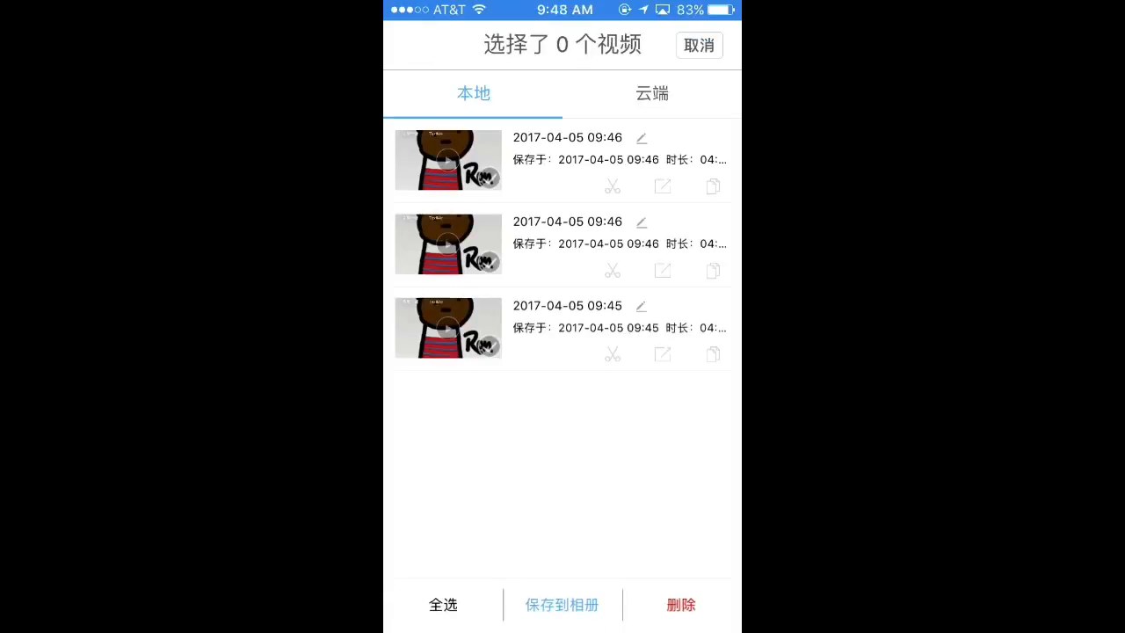
left_click(448, 160)
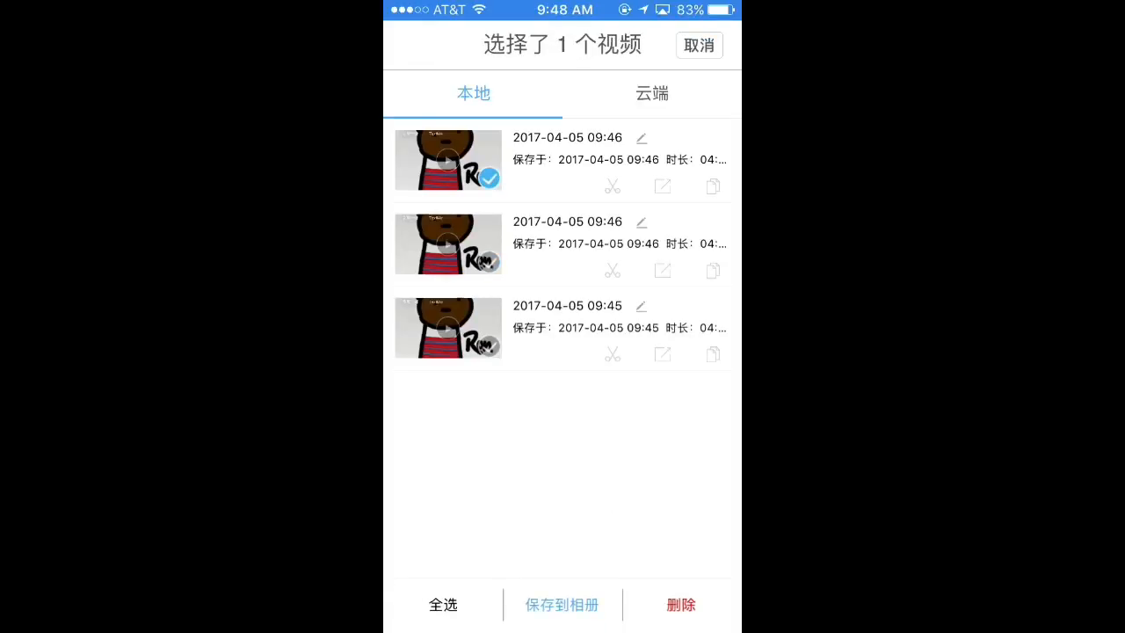
left_click(561, 604)
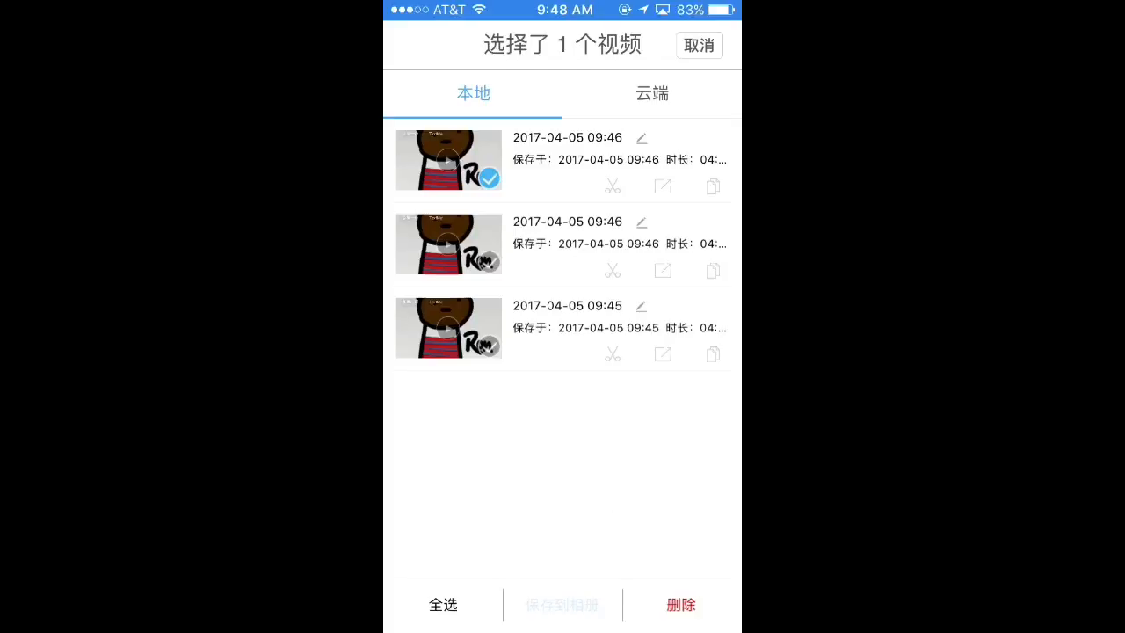
left_click(473, 180)
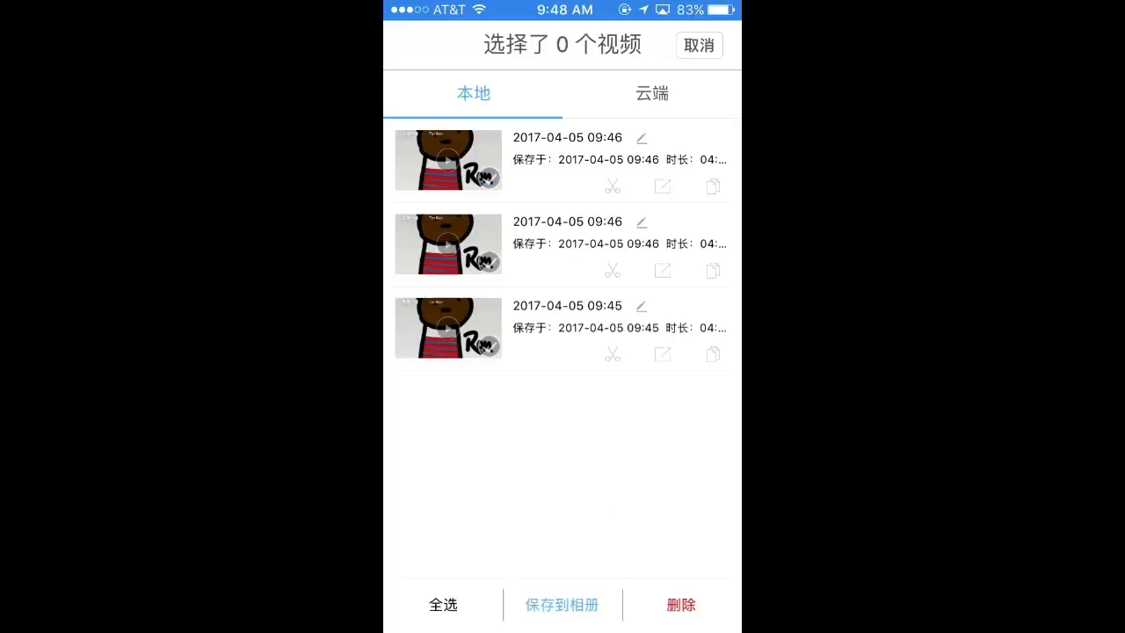